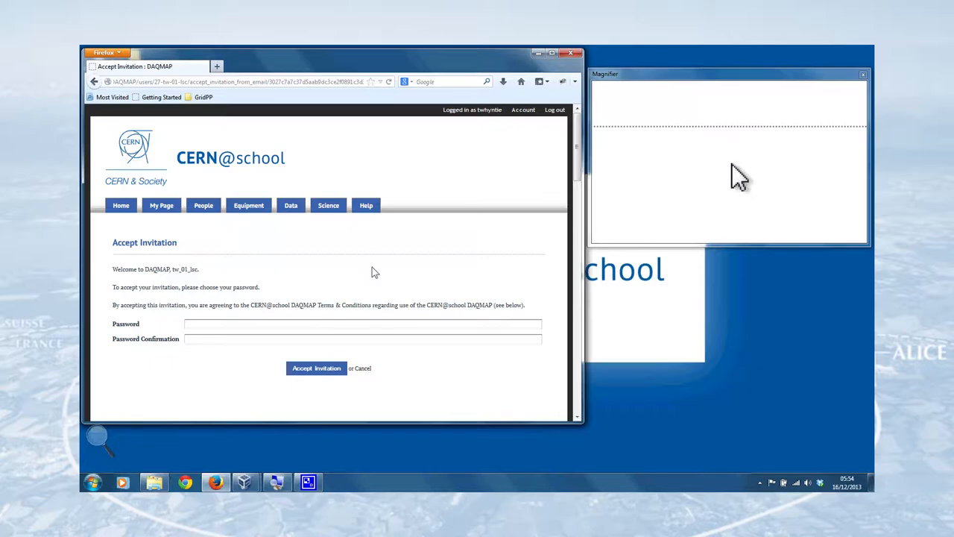
Step: Enter the chosen password in both fields and accept the DAQMAP invitation
text(•••••)
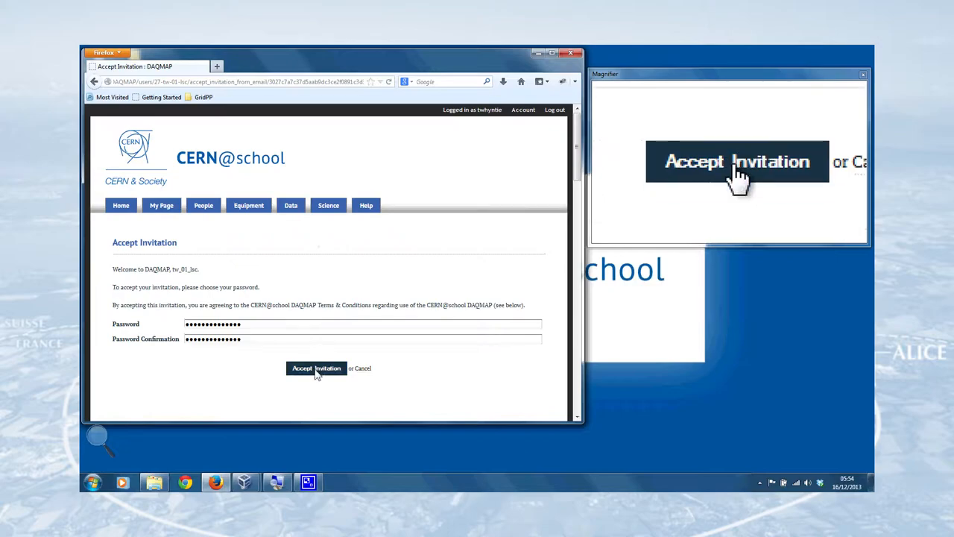
click(316, 367)
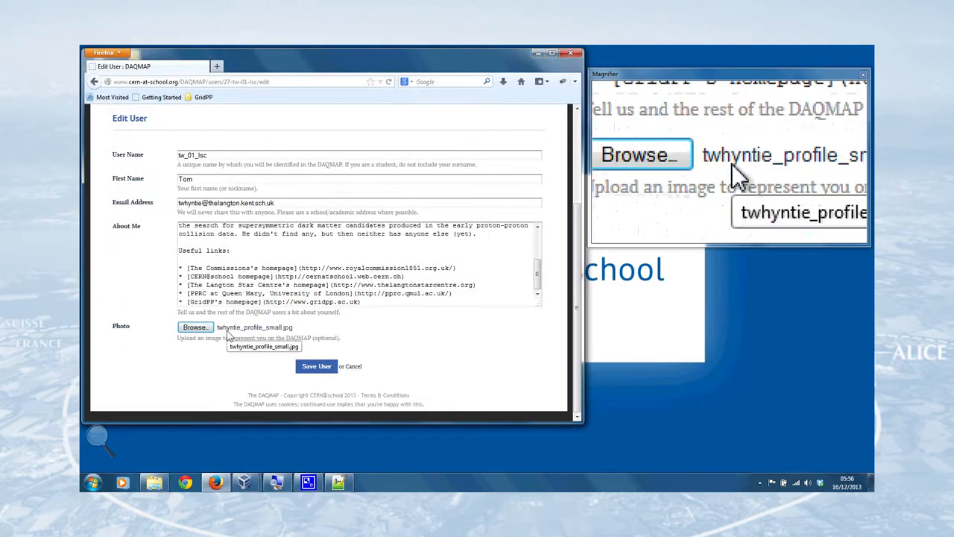
Step: Save the user profile with first name Tom, About Me links and the profile photo
click(316, 365)
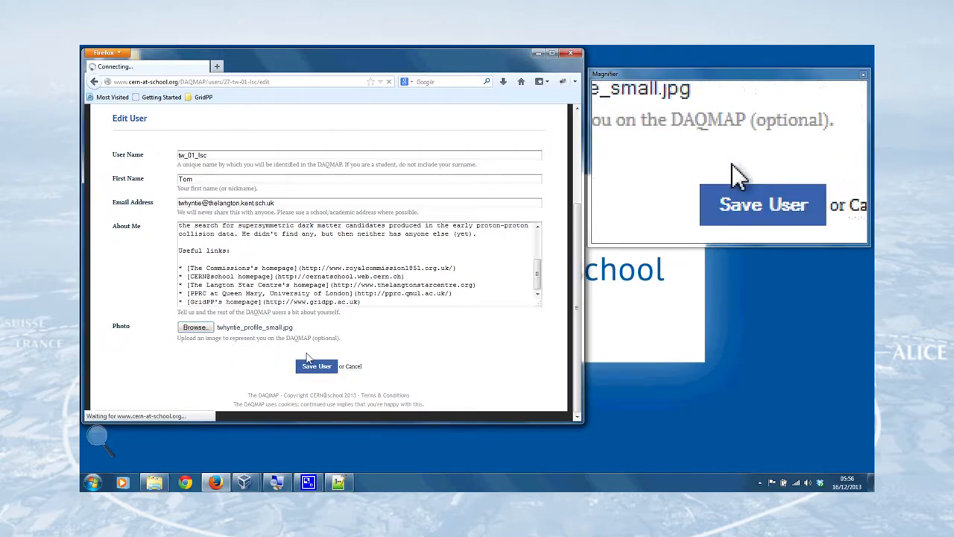
click(316, 367)
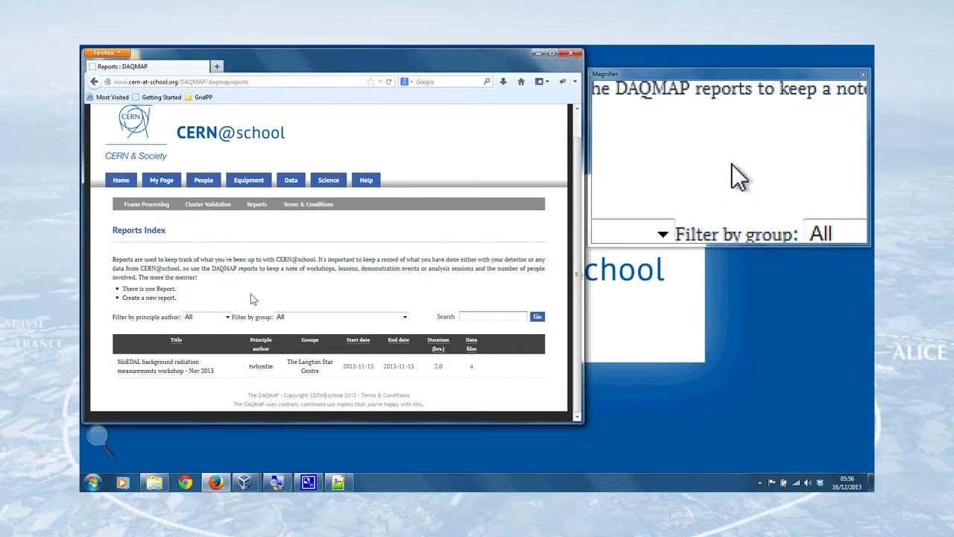
Step: From the Reports index, start a new activity report via 'Create a new report.'
click(149, 298)
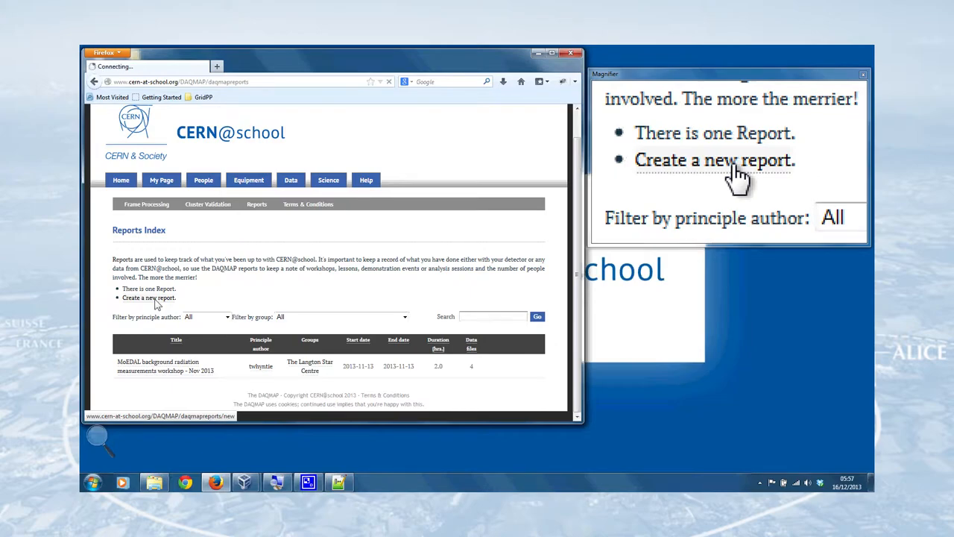
click(149, 298)
text(I logged on to the DAQMAP for the YouTube screencast.)
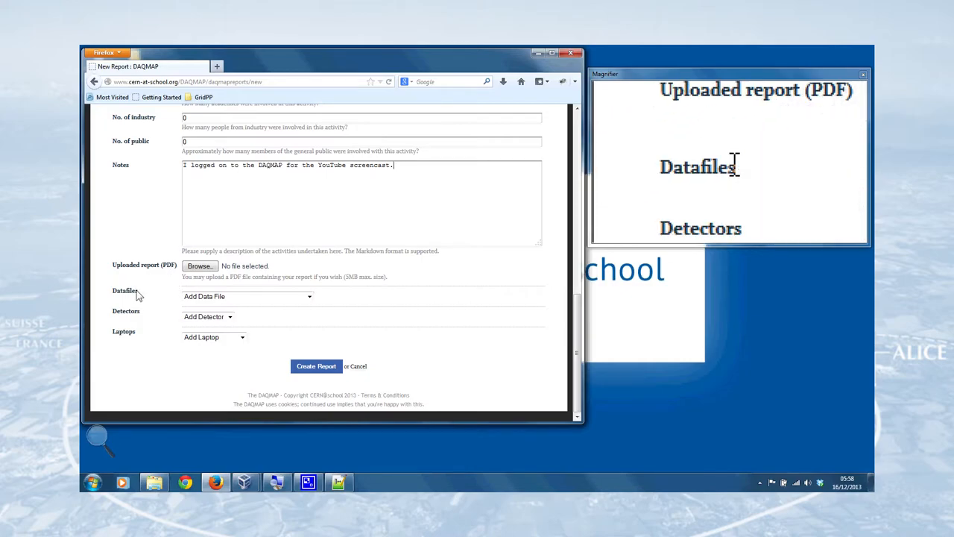
Step: Record 0 industry and 0 public participants with a note about the YouTube screencast
click(316, 365)
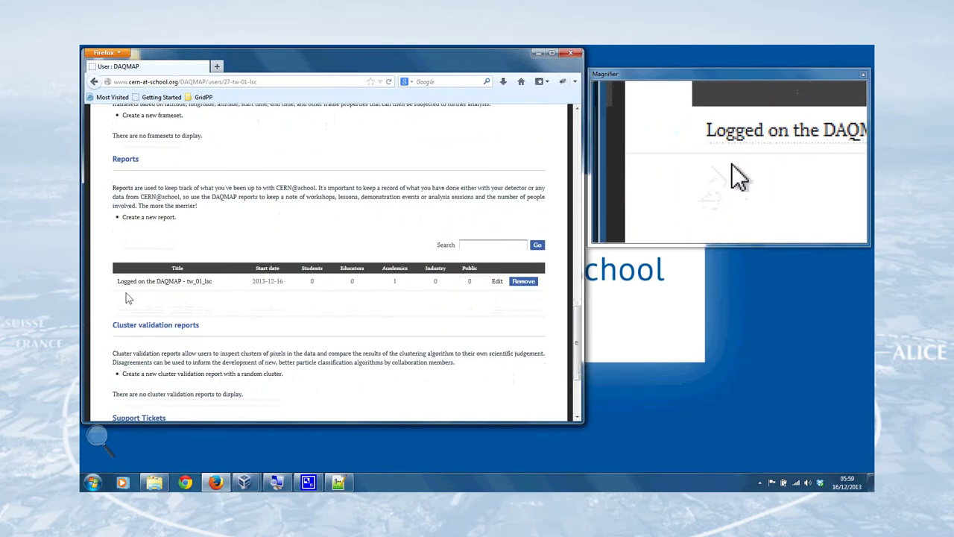
Step: Scroll My Page down to the empty Support Tickets section below the new report
scroll(down, 3)
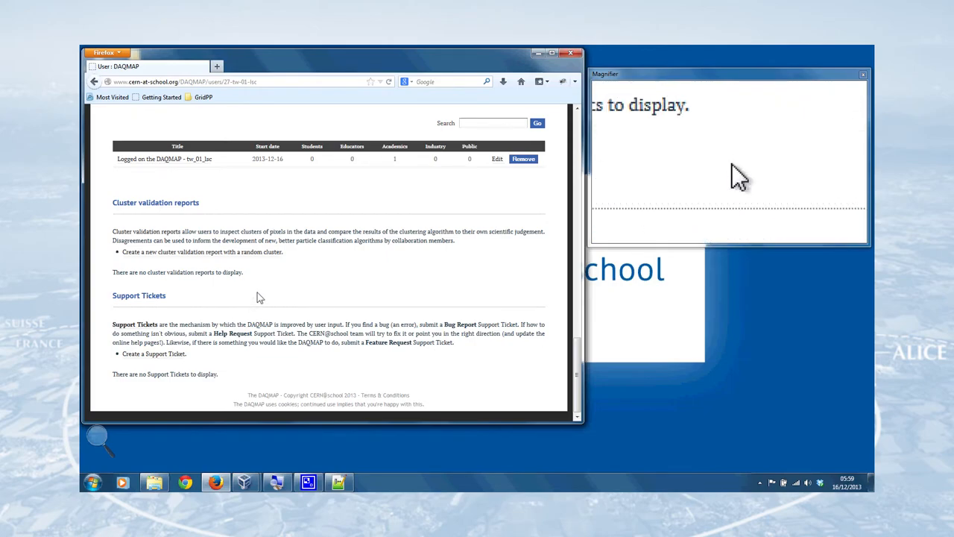
Step: Start a new support ticket from the Support Tickets section
click(154, 353)
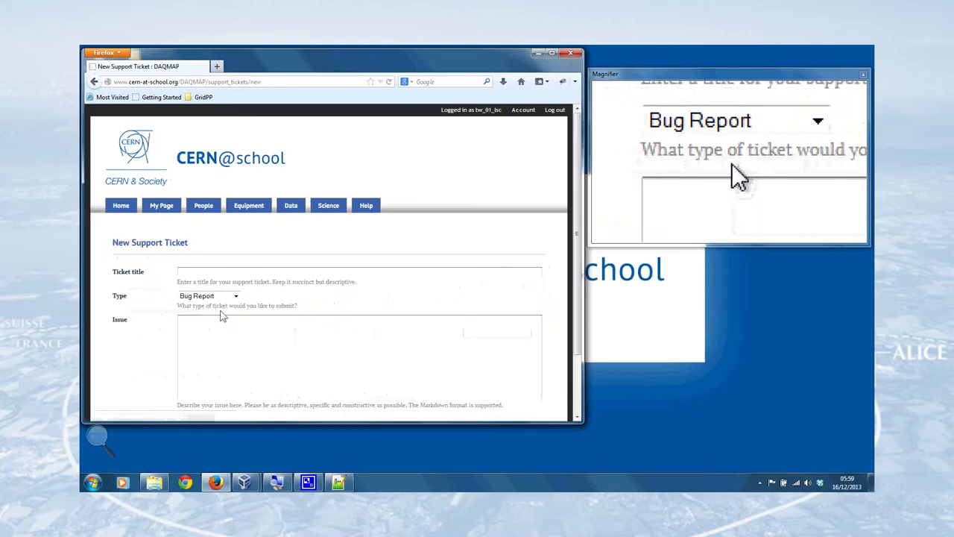
Step: Set ticket type Other and title 'Test ticket - logged on to the DAQMAP'
click(236, 296)
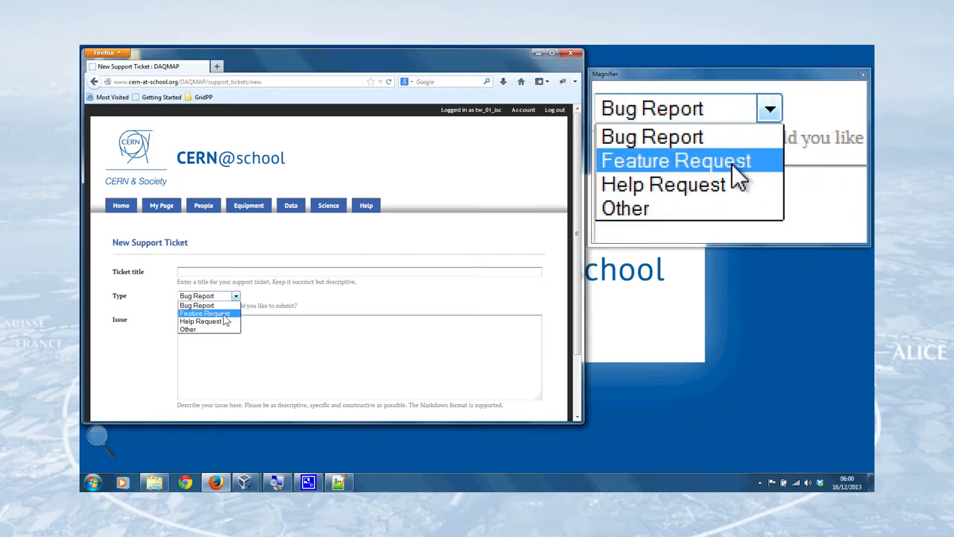
text(Test ticket - logged on to the DAQMAP)
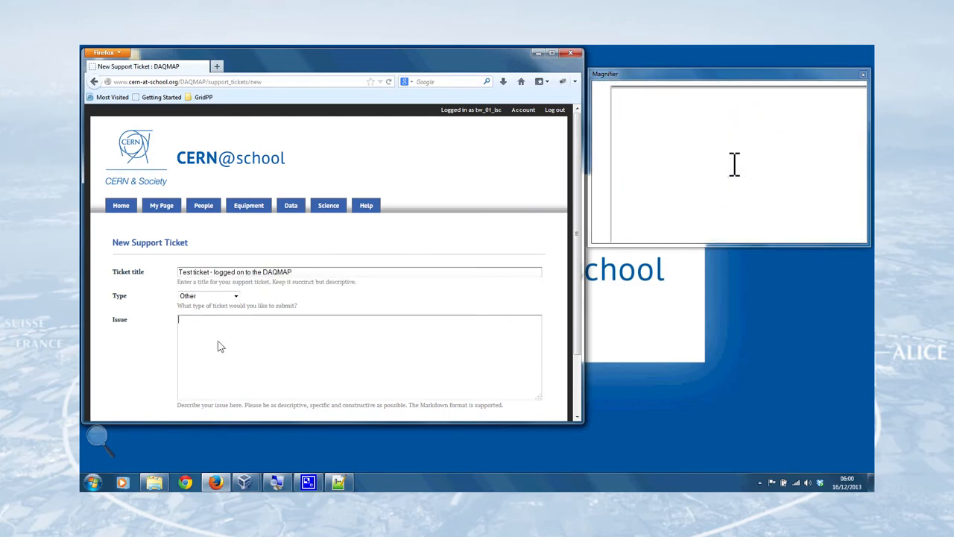
Step: Describe the issue as a ticket submitted after logging on and submit it
click(316, 367)
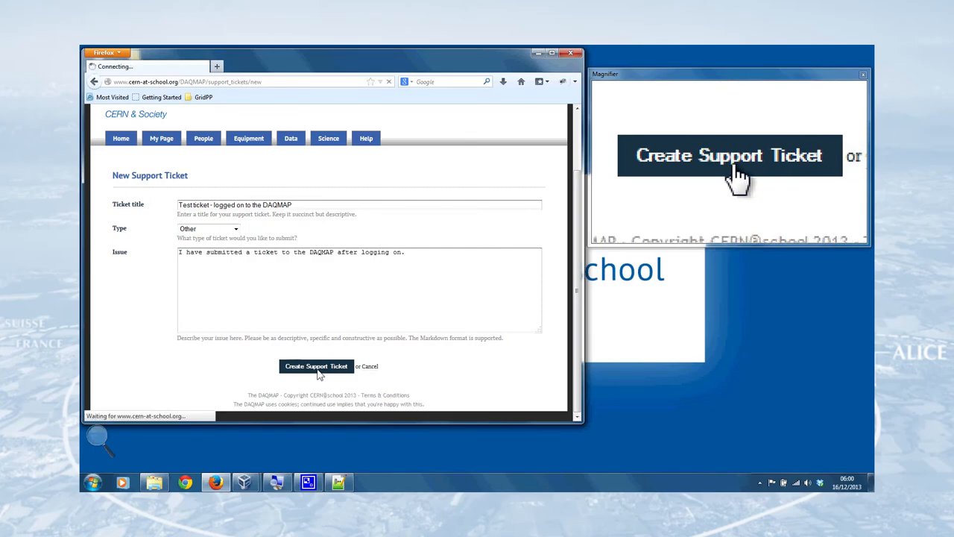